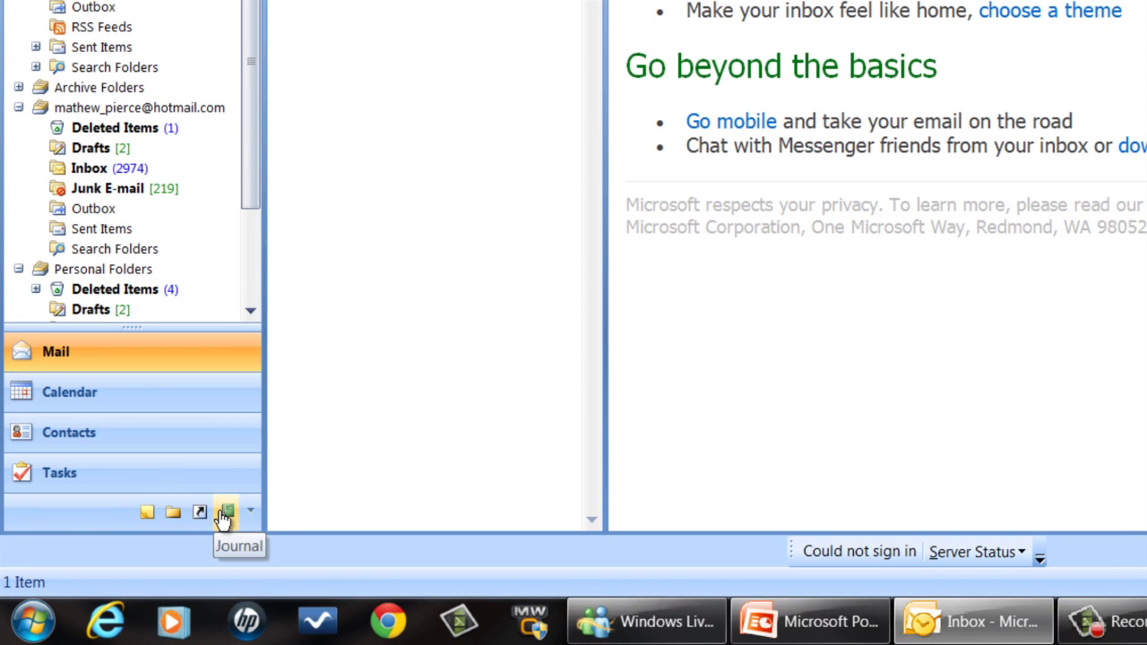
pyautogui.moveTo(125, 171)
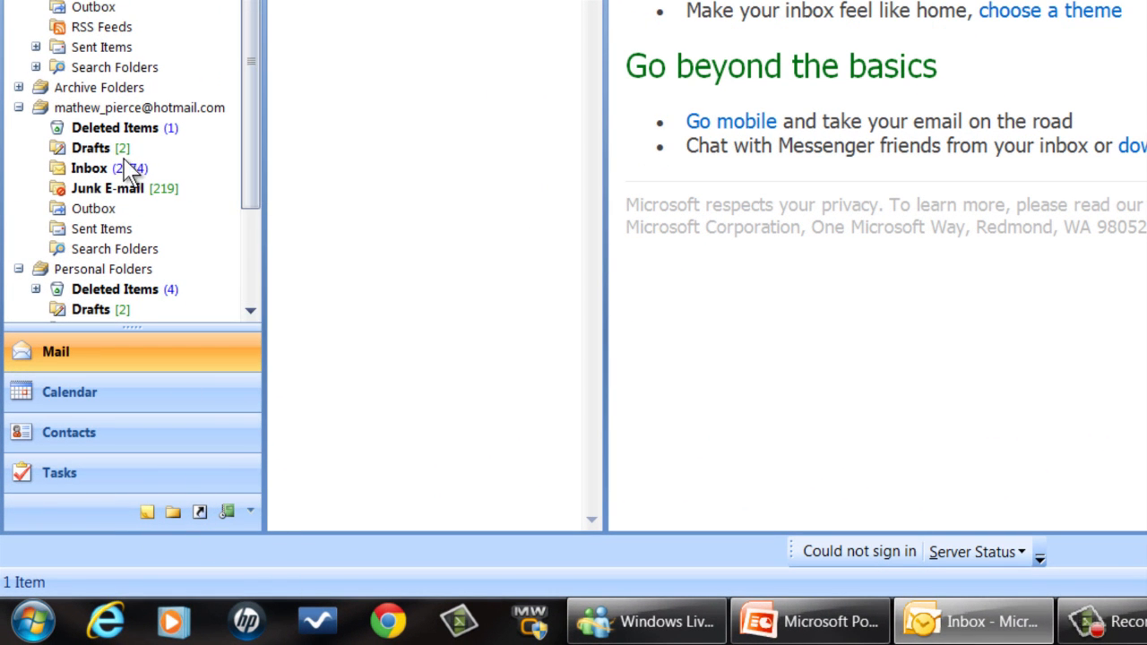
# - Show the Hotmail account's Inbox message list
pyautogui.click(90, 168)
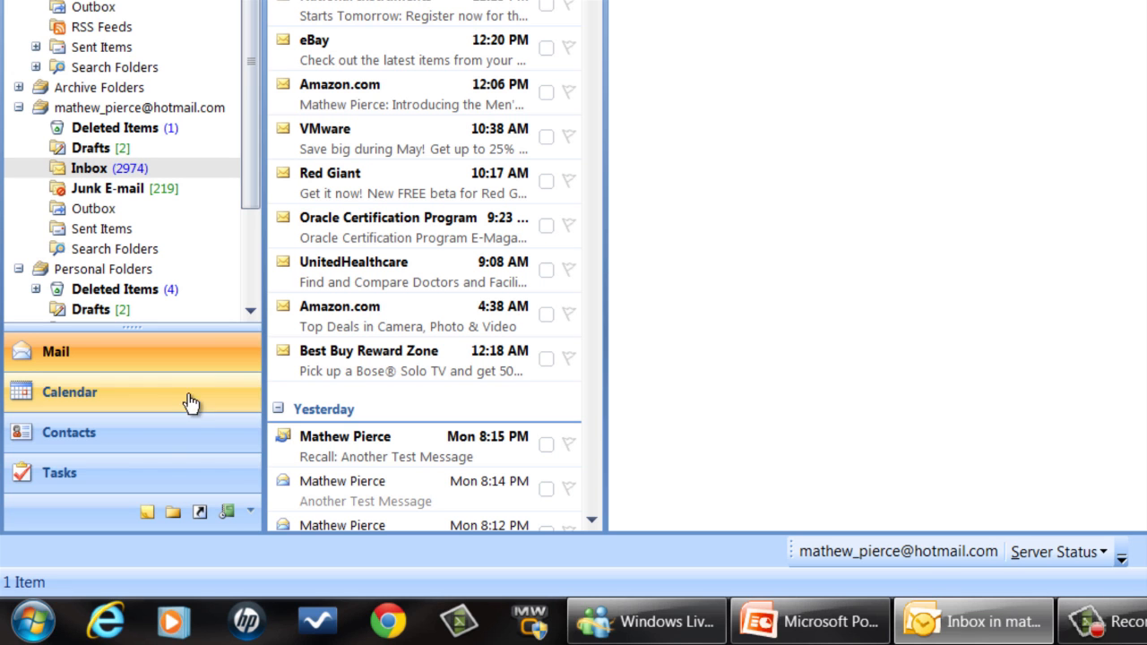
pyautogui.moveTo(222, 511)
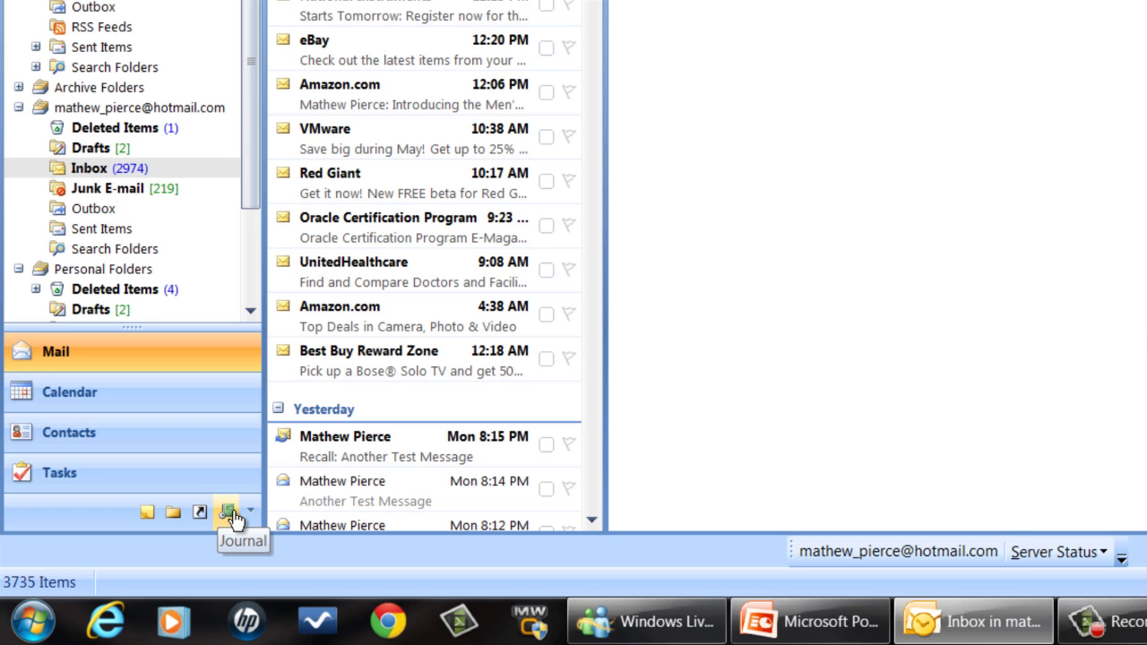
# - Switch to the Journal folder via the navigation pane button options
pyautogui.click(249, 511)
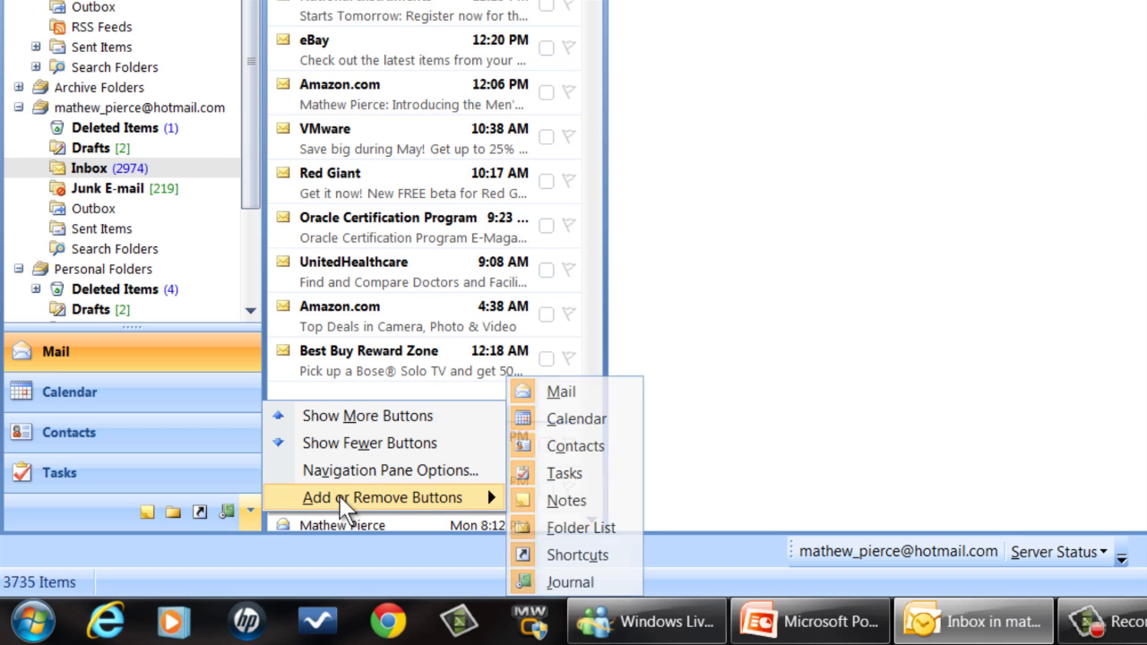
pyautogui.moveTo(570, 581)
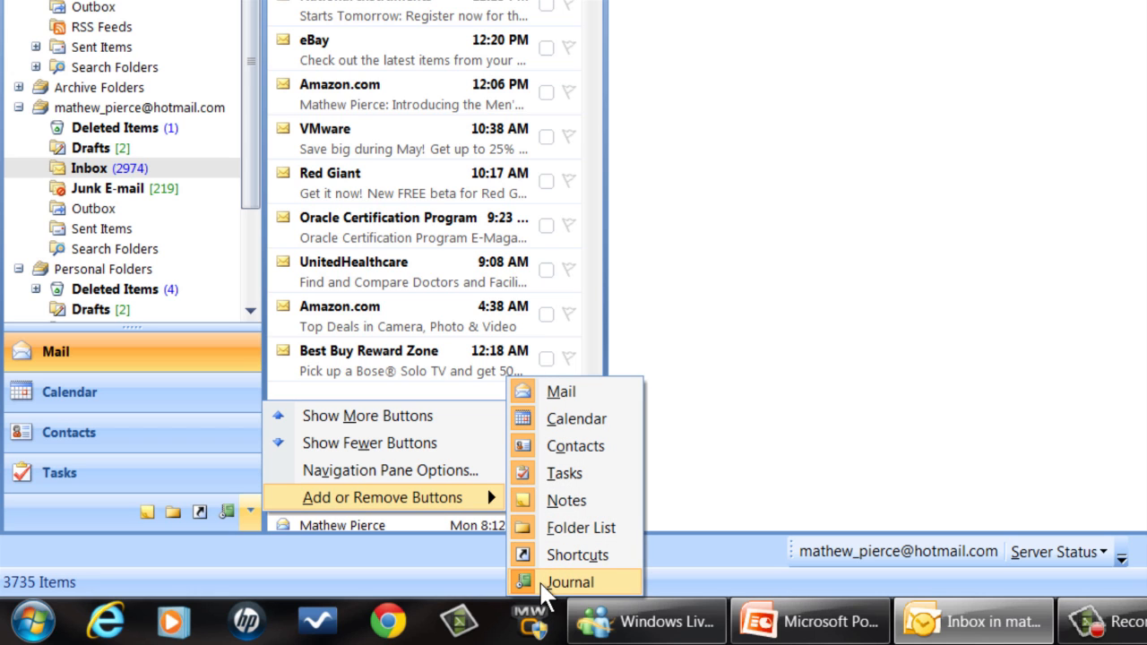
pyautogui.moveTo(212, 529)
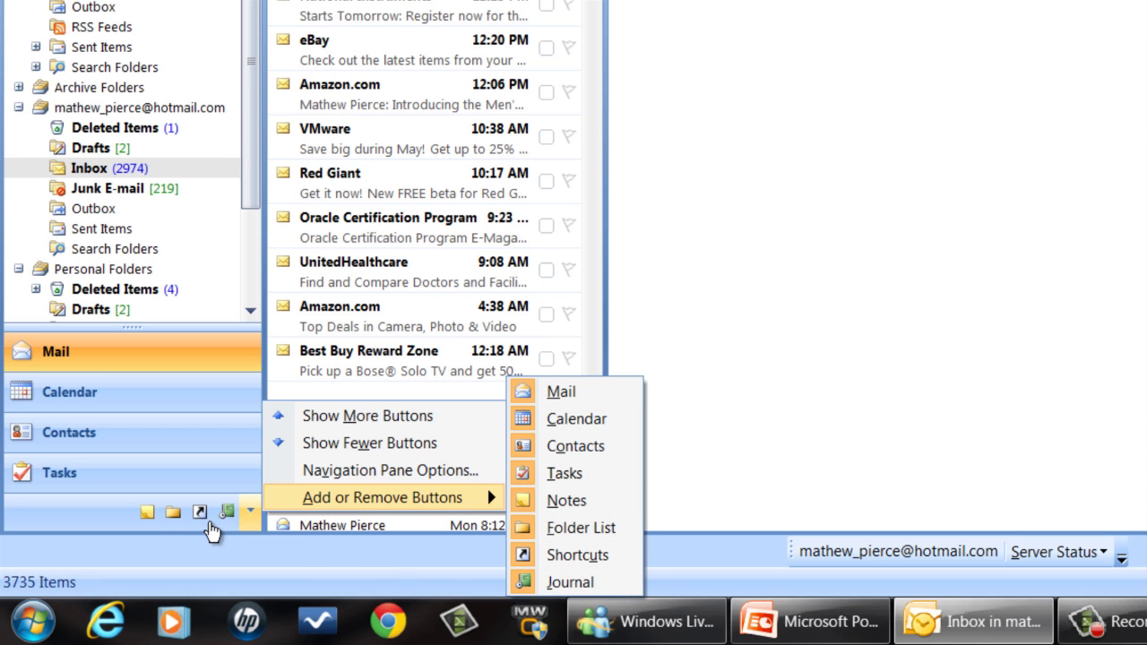
pyautogui.click(570, 581)
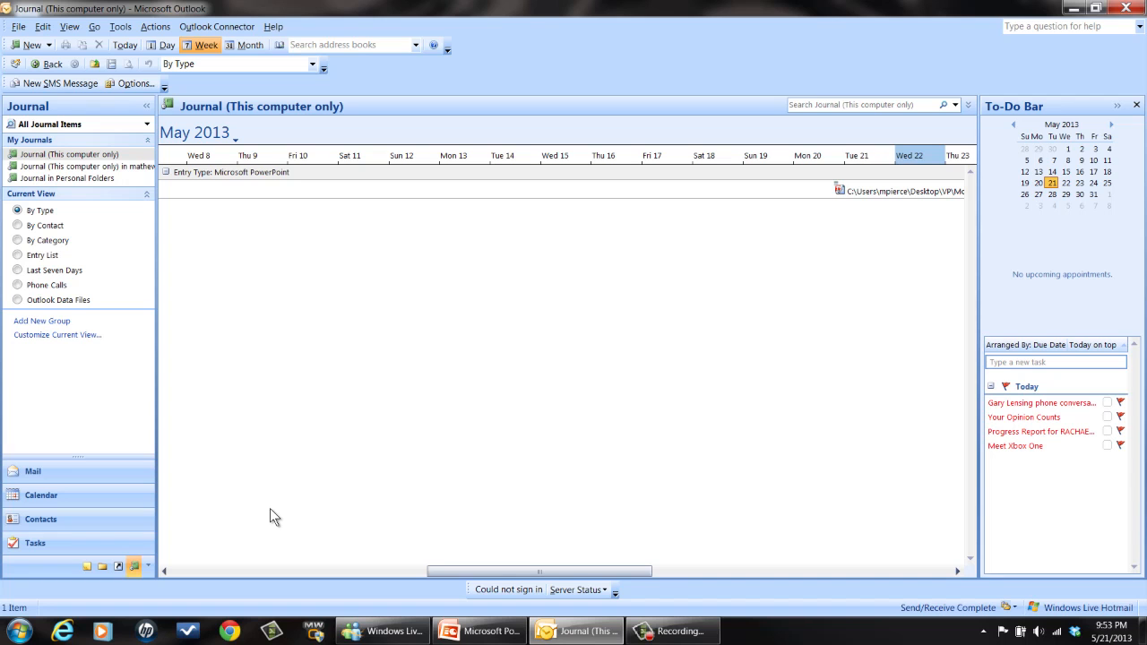
pyautogui.moveTo(287, 404)
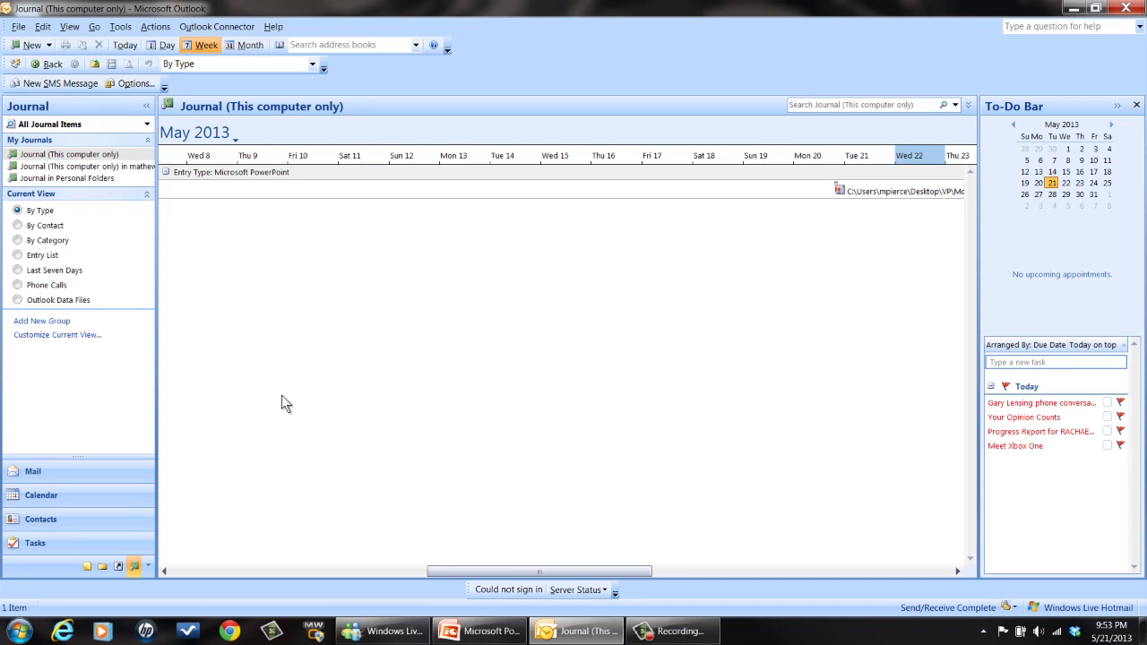
pyautogui.moveTo(195, 542)
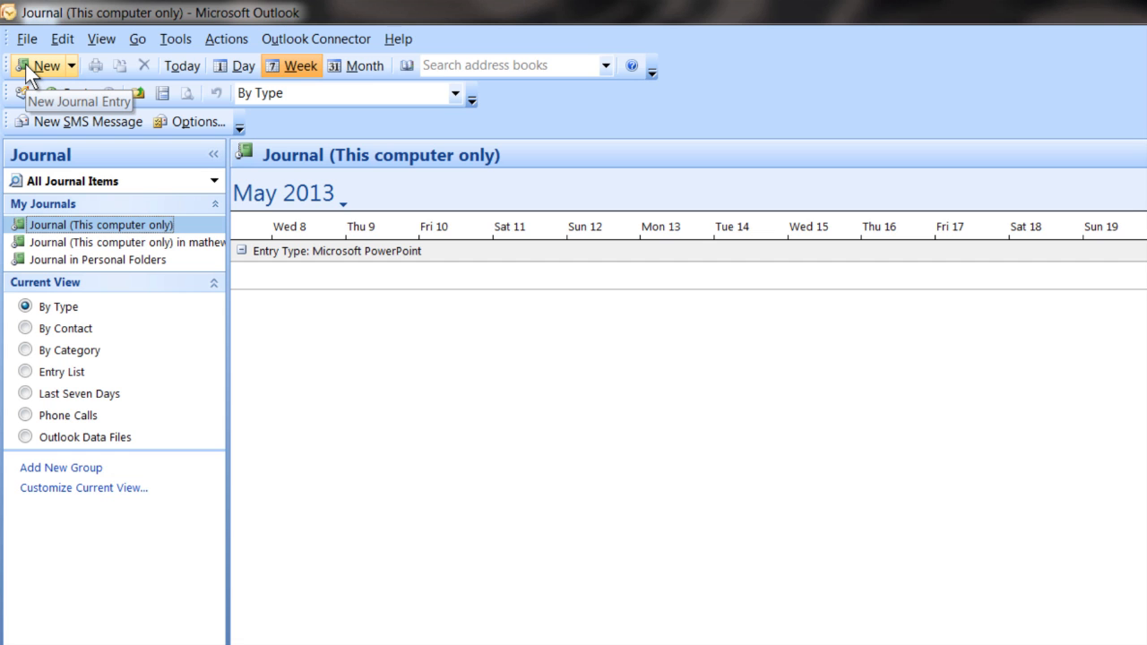
# - Create a new Phone call journal entry and start its timer
pyautogui.click(41, 65)
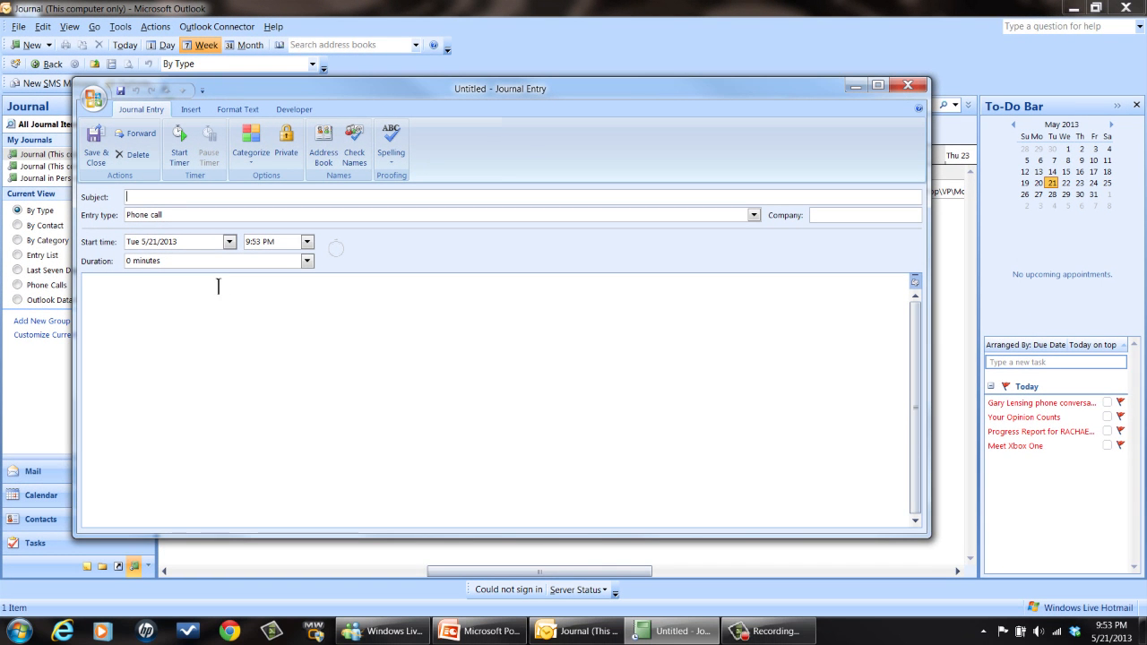
pyautogui.click(218, 287)
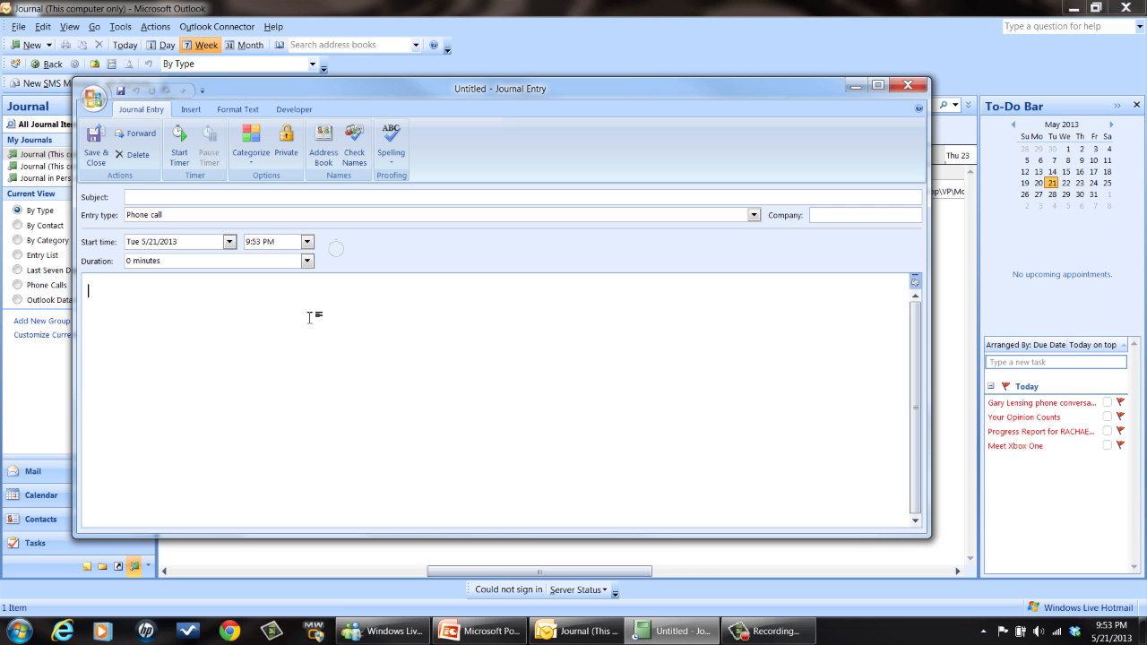
pyautogui.moveTo(122, 276)
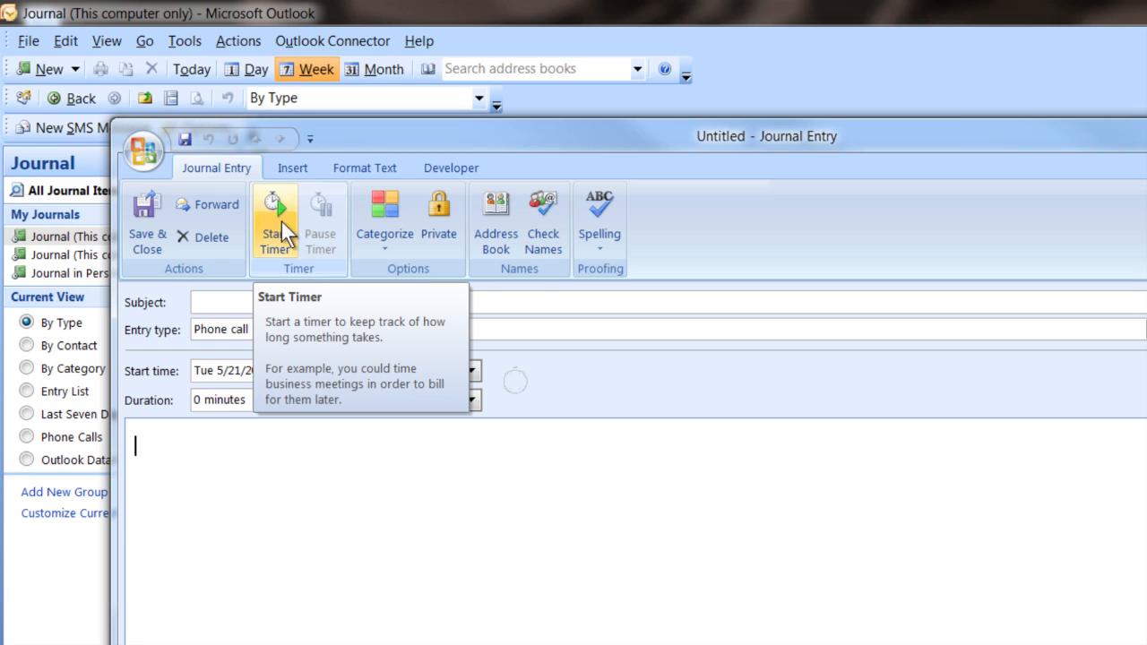
pyautogui.click(274, 219)
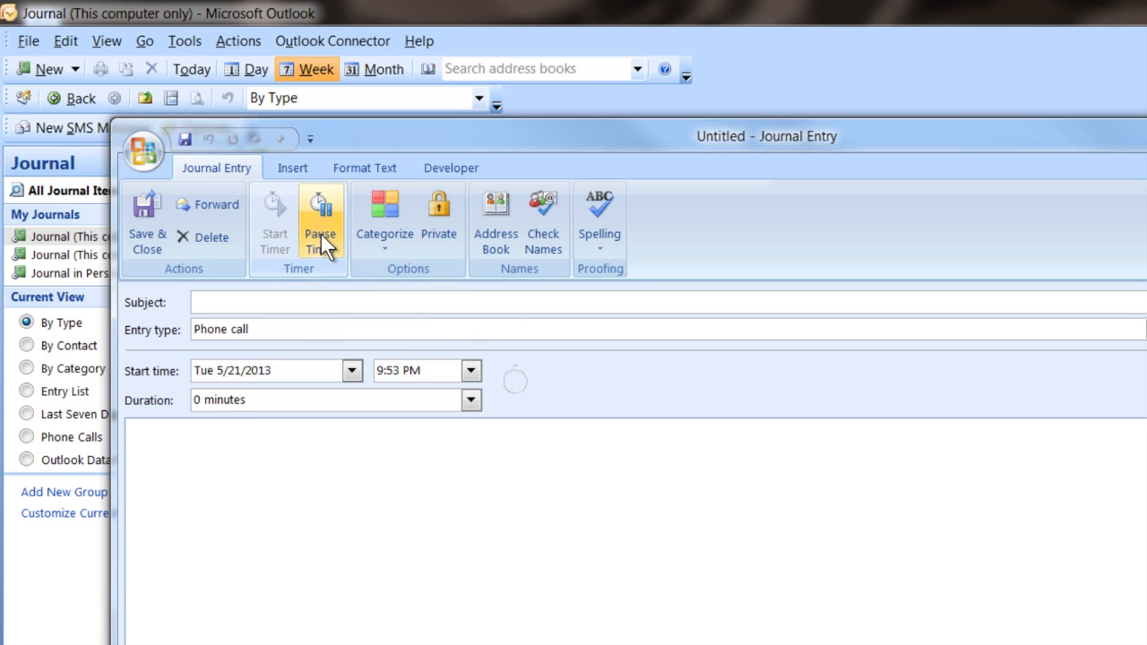
pyautogui.moveTo(321, 224)
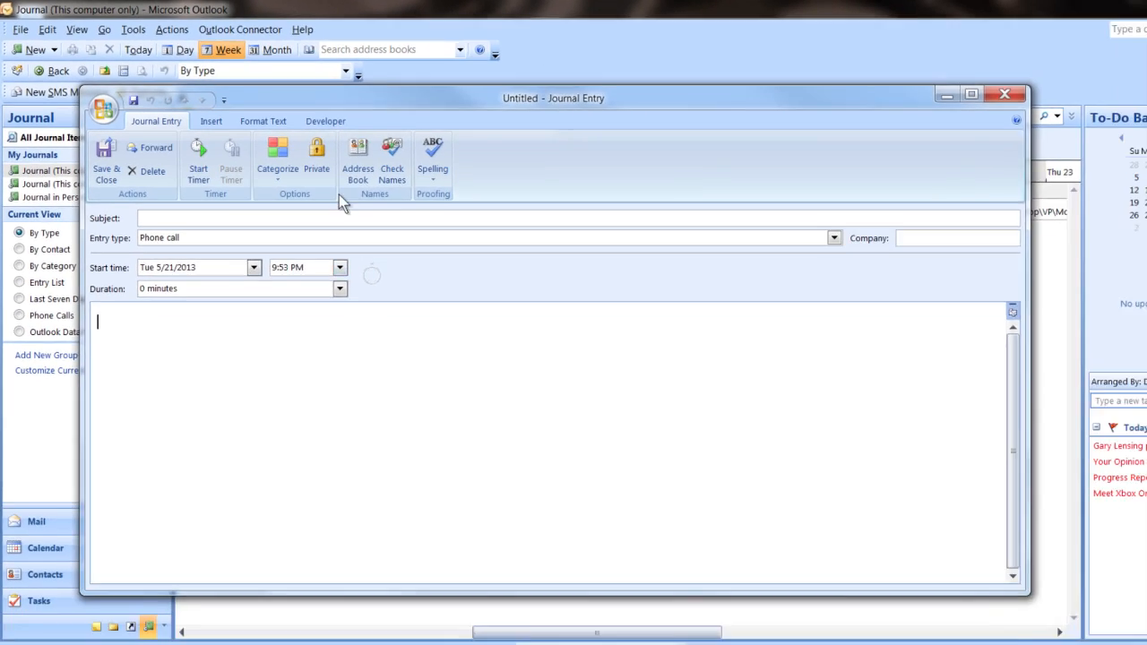
# - Close the journal entry window, saving the new Phone call entry
pyautogui.click(1004, 93)
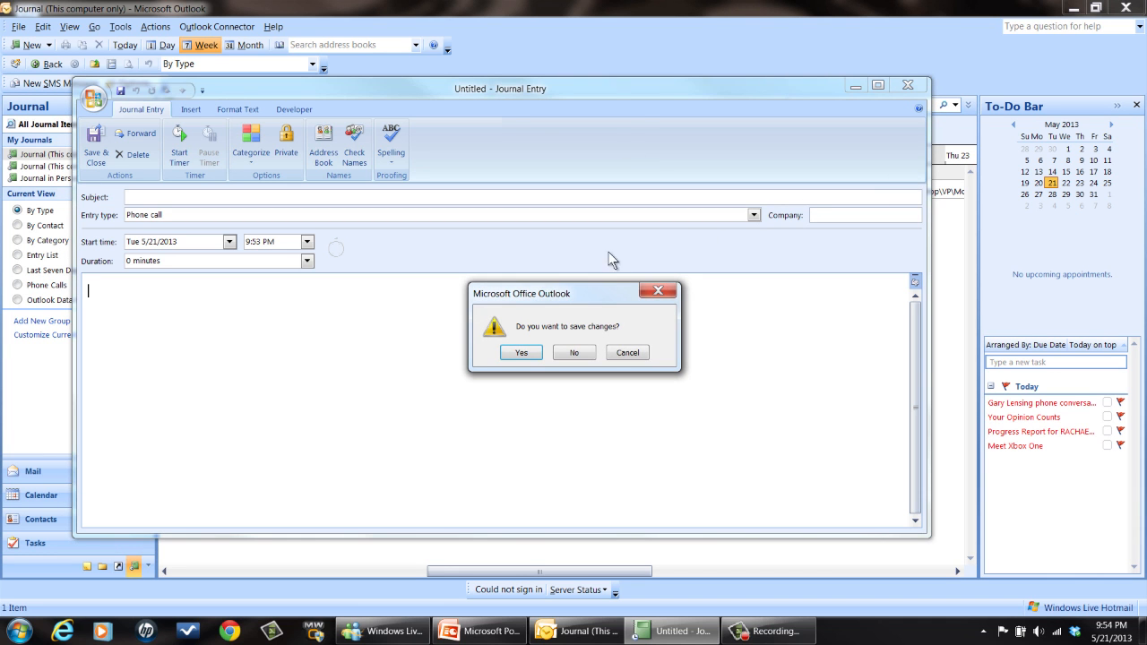
pyautogui.click(574, 352)
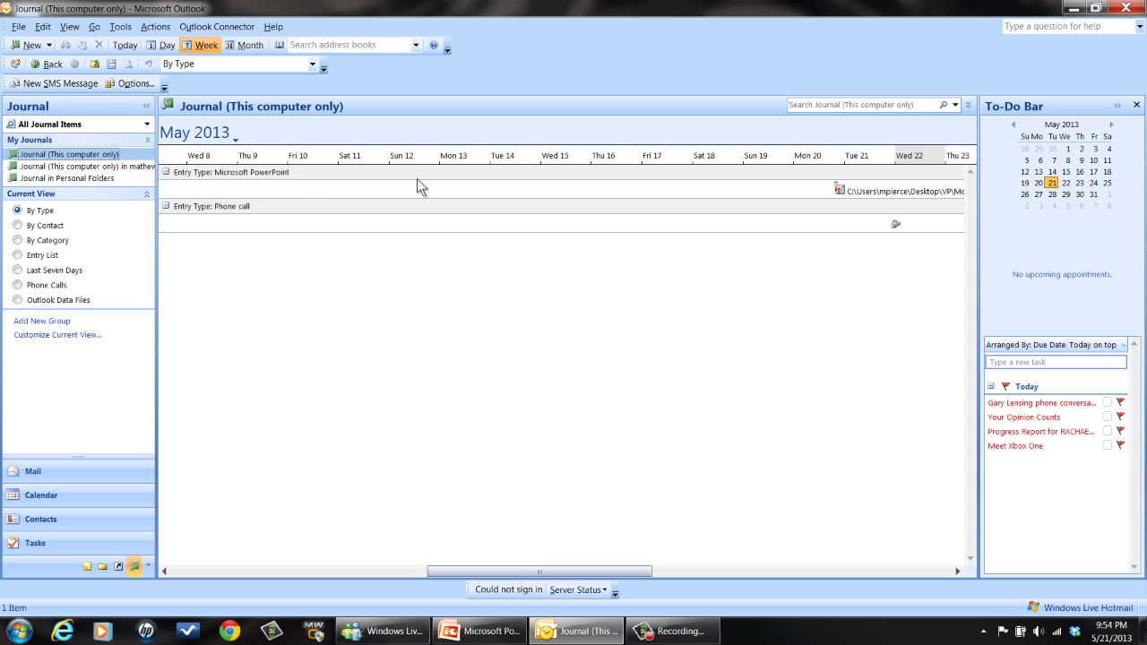
pyautogui.moveTo(249, 199)
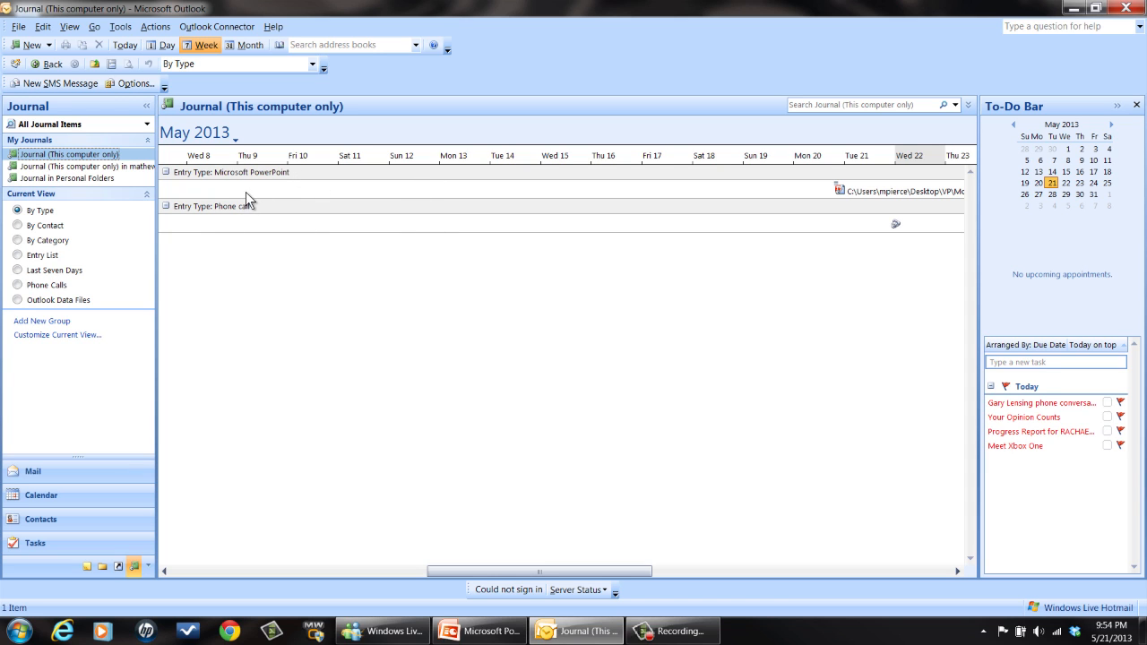
pyautogui.moveTo(260, 180)
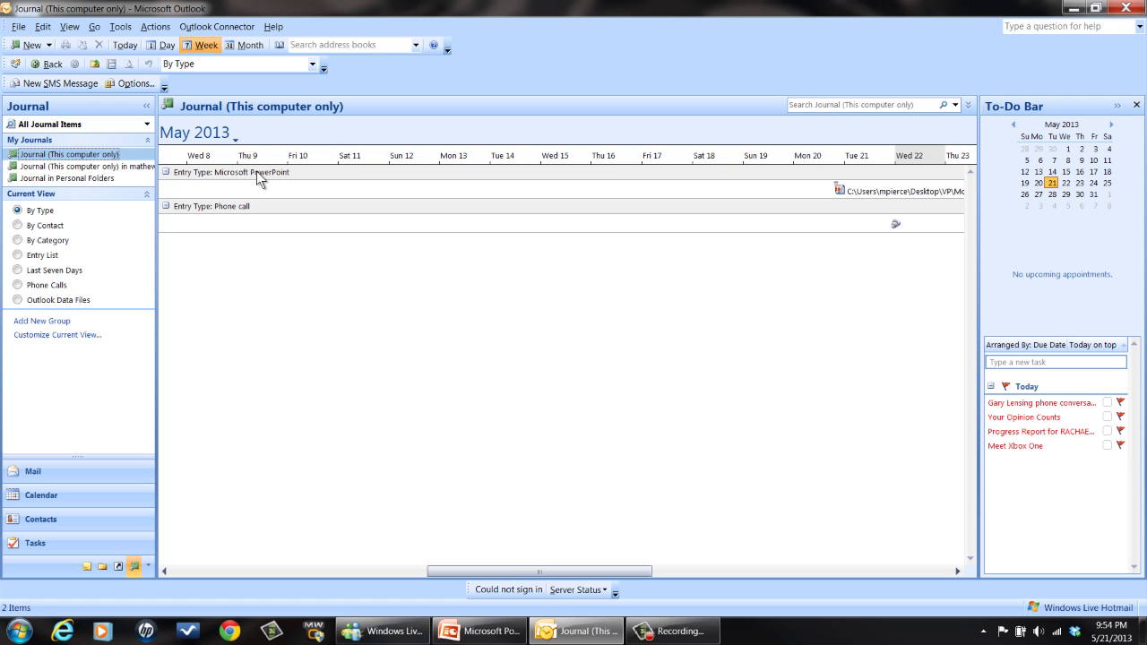
pyautogui.moveTo(294, 195)
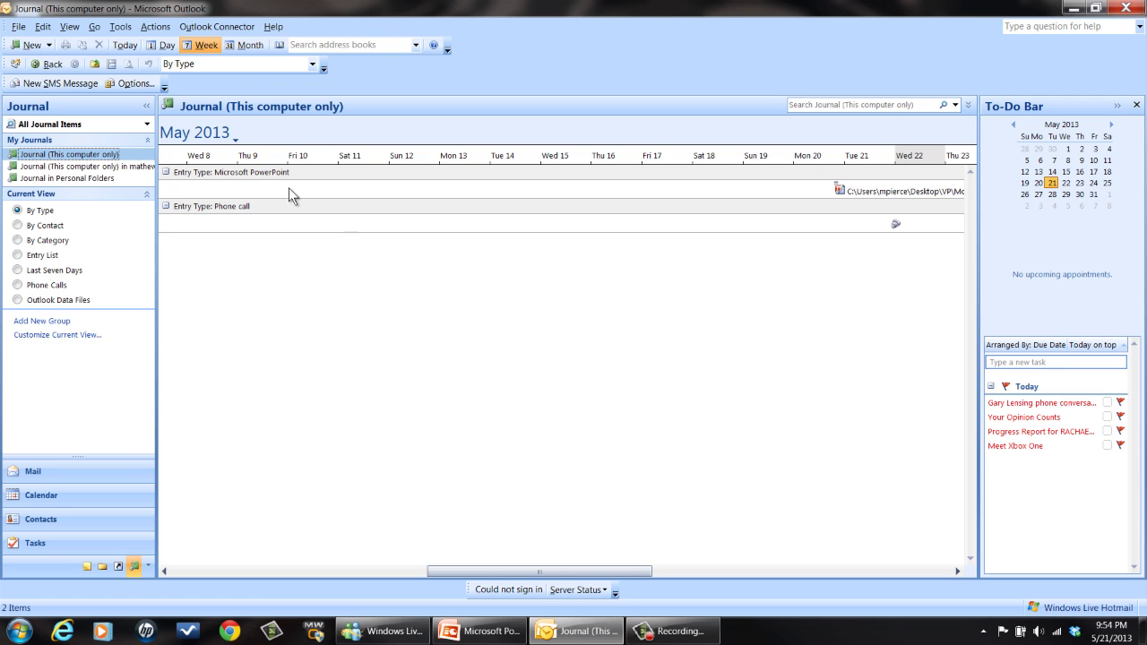
pyautogui.moveTo(349, 223)
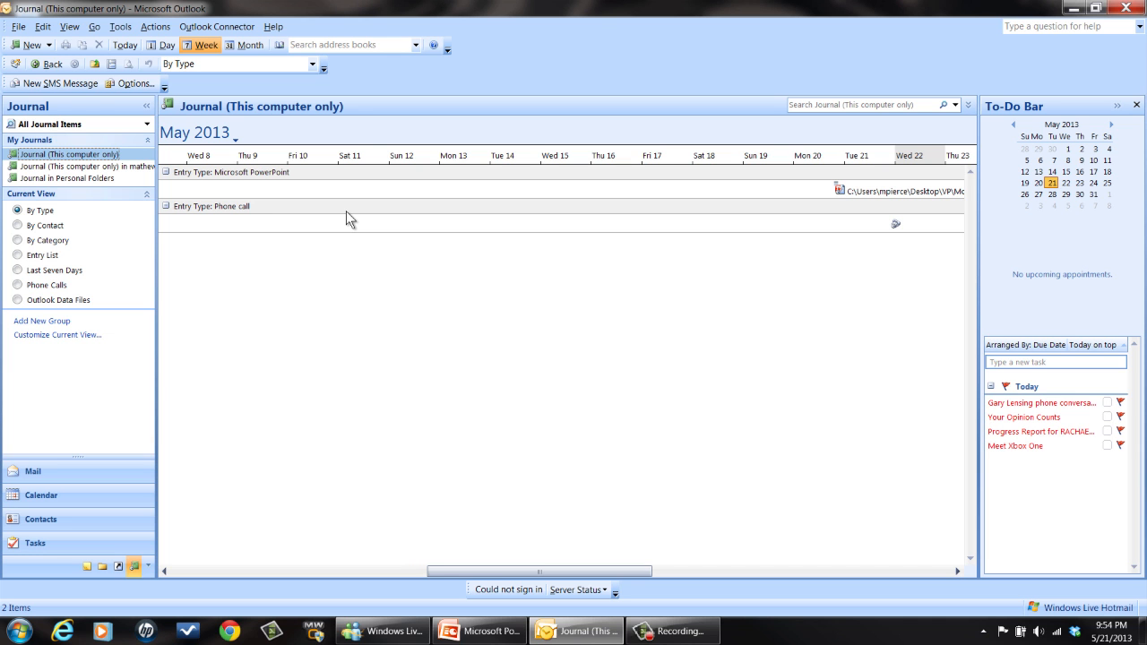
pyautogui.moveTo(319, 262)
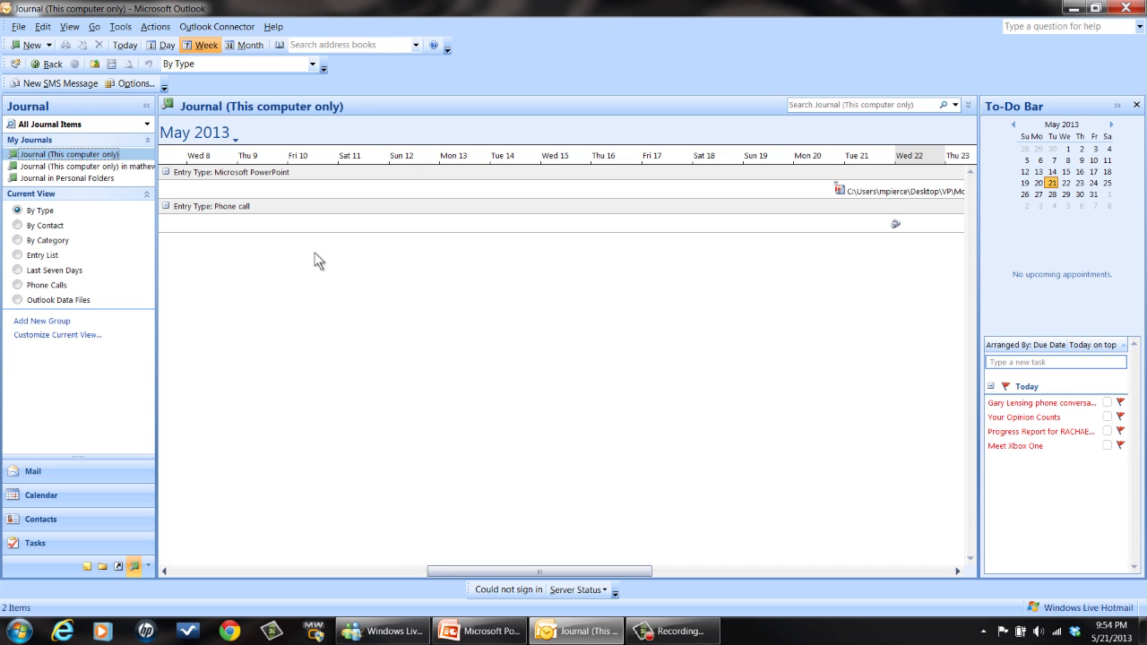